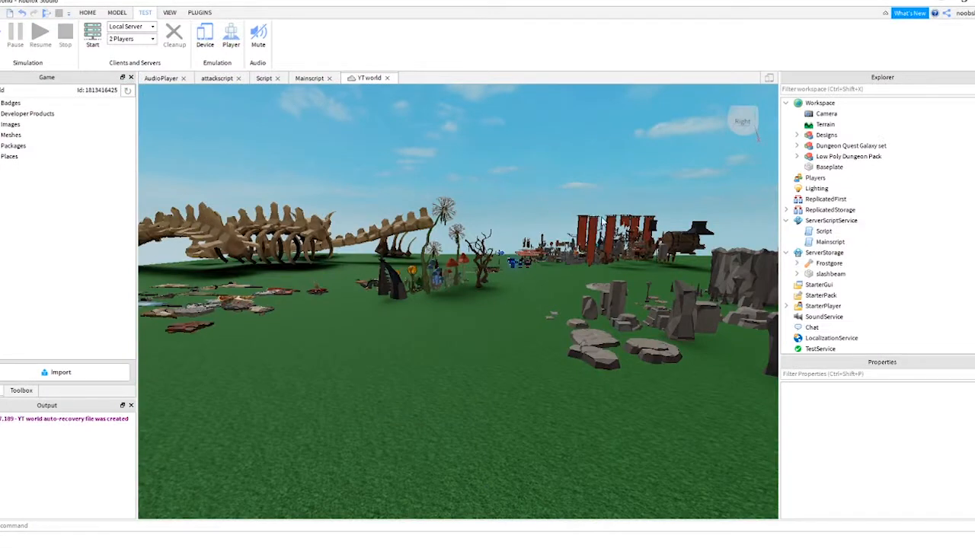
Insert an R15 Dummy rig into the workspace using the Build Rig plugin
click(198, 12)
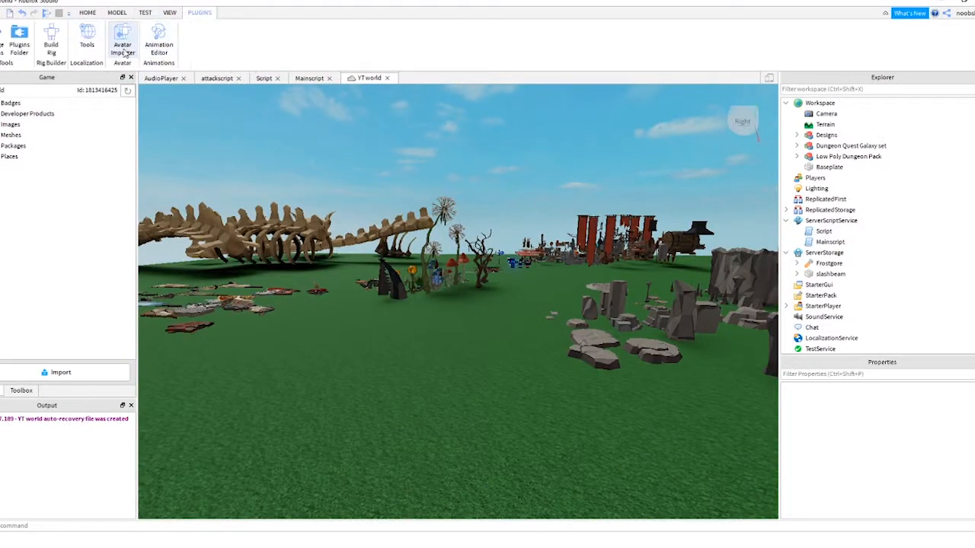
click(52, 43)
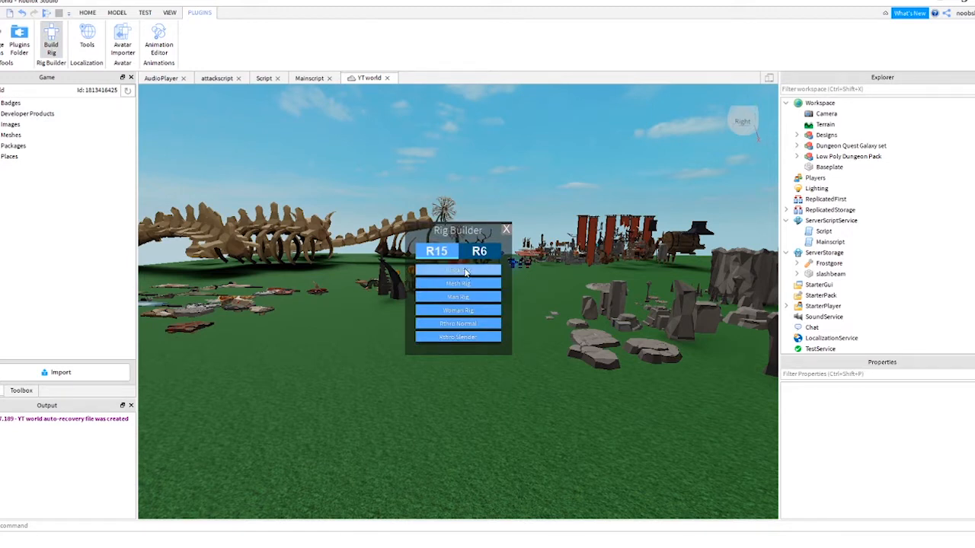
click(457, 270)
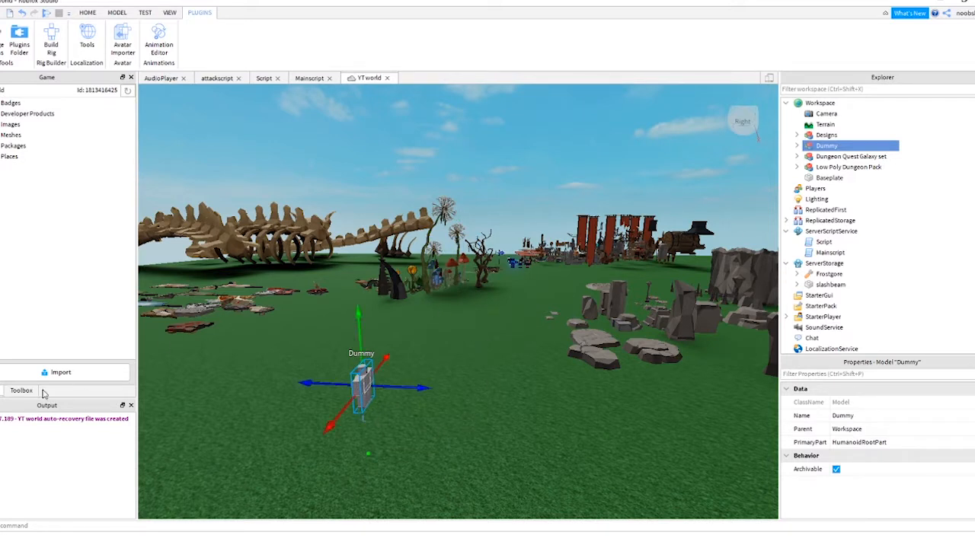
Find 'sword' in the Toolbox and insert the ClassicSword without adding it to the starter pack
click(21, 390)
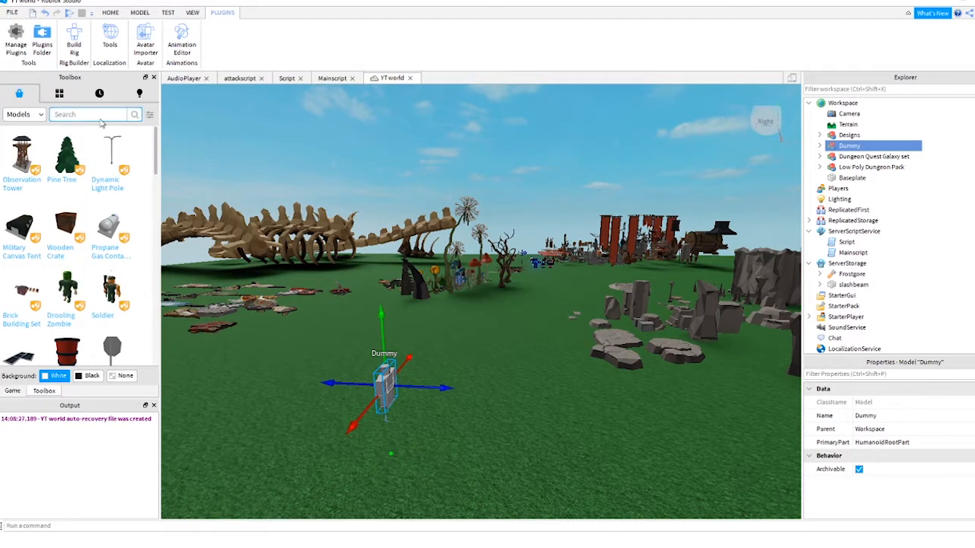
text(sword)
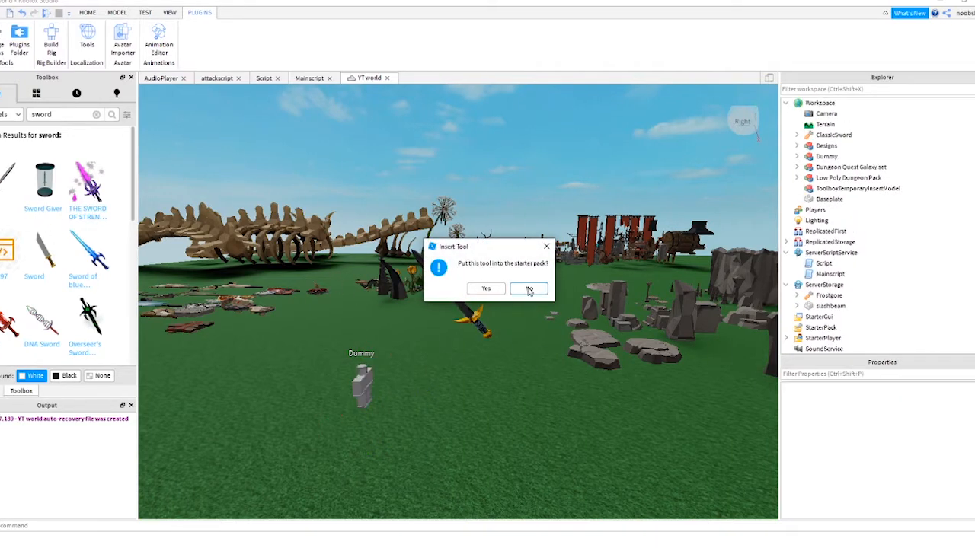
click(528, 289)
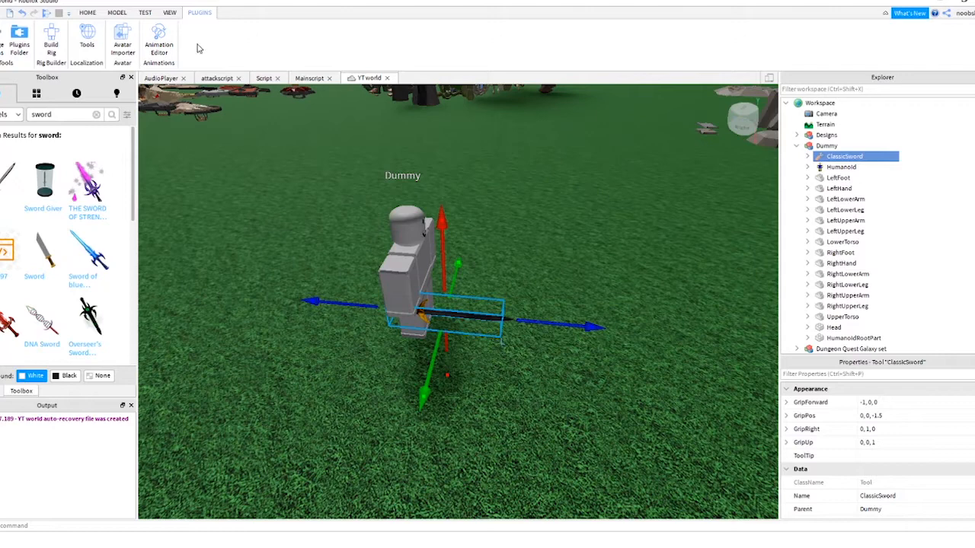
Create a new clip named 'Test Animation 312' for the Dummy in the Animation Editor
click(159, 38)
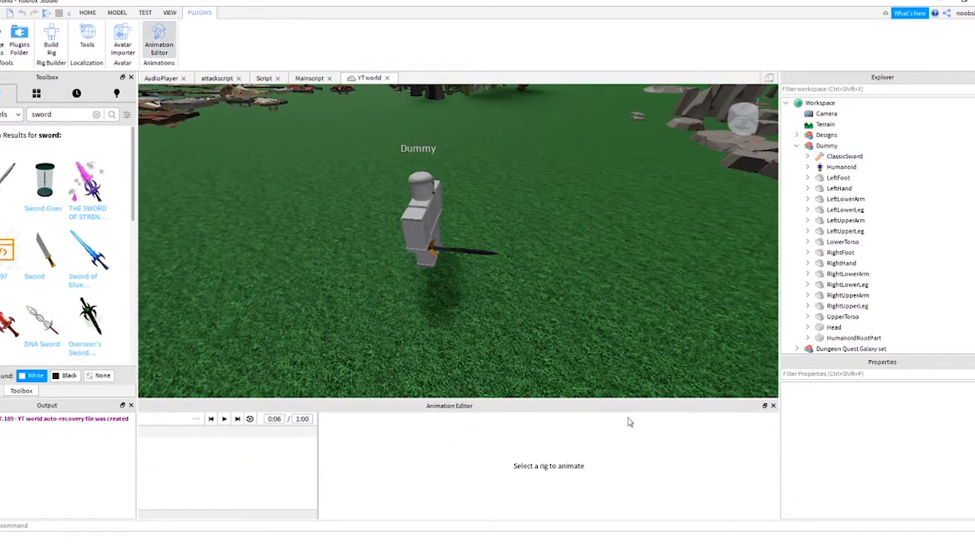
mouse_move(576, 487)
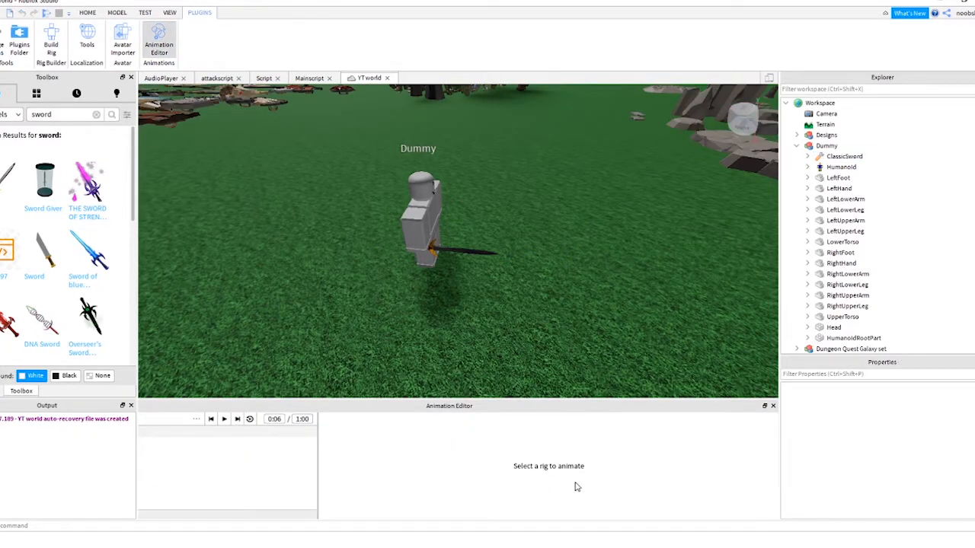
mouse_move(542, 457)
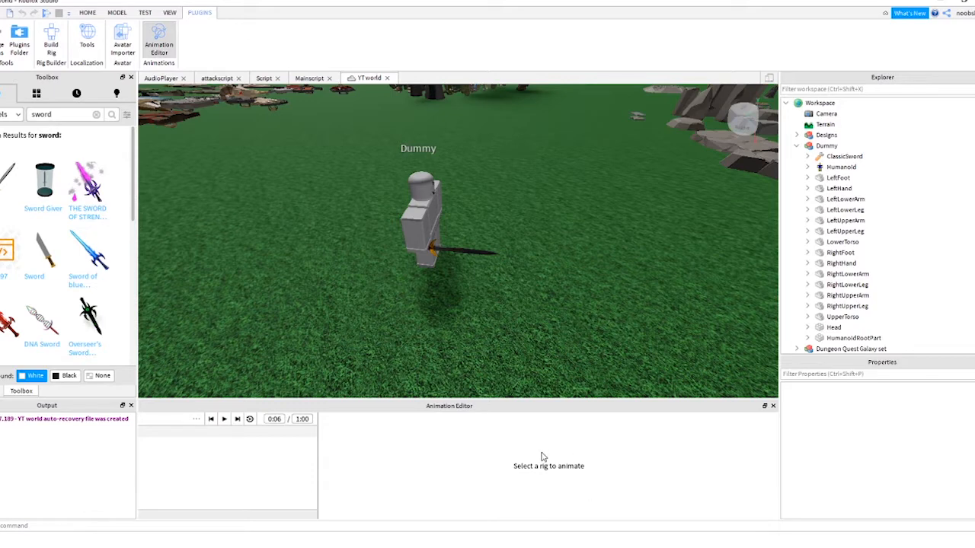
click(457, 229)
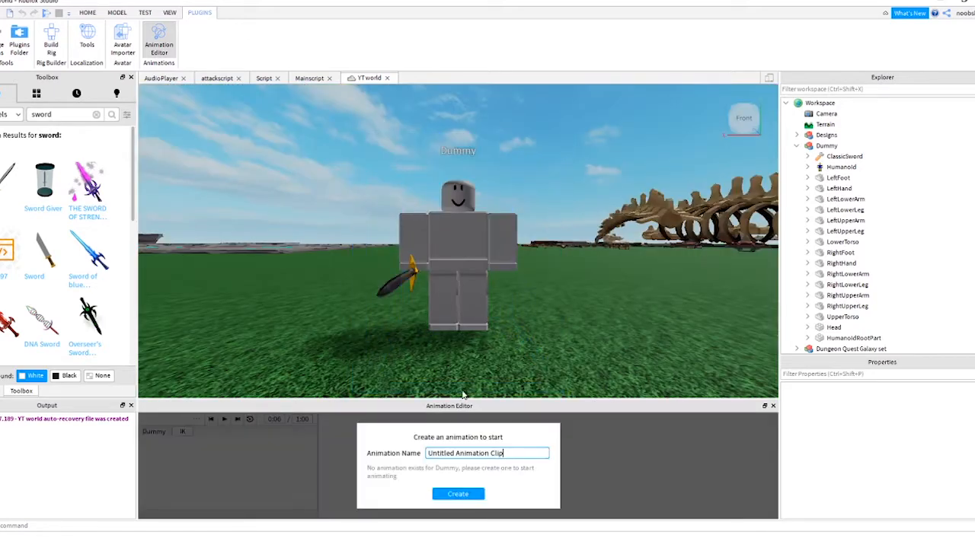
triple_click(487, 454)
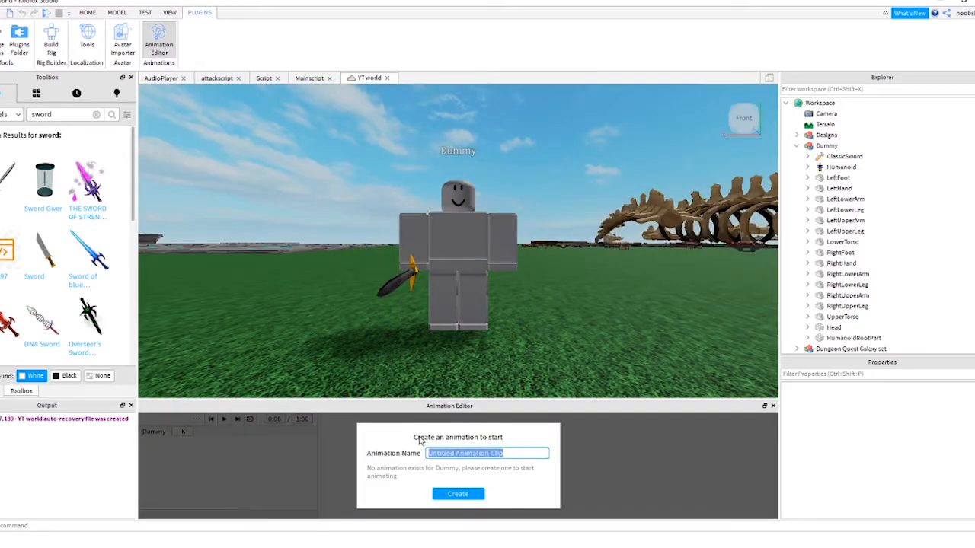
text(Test)
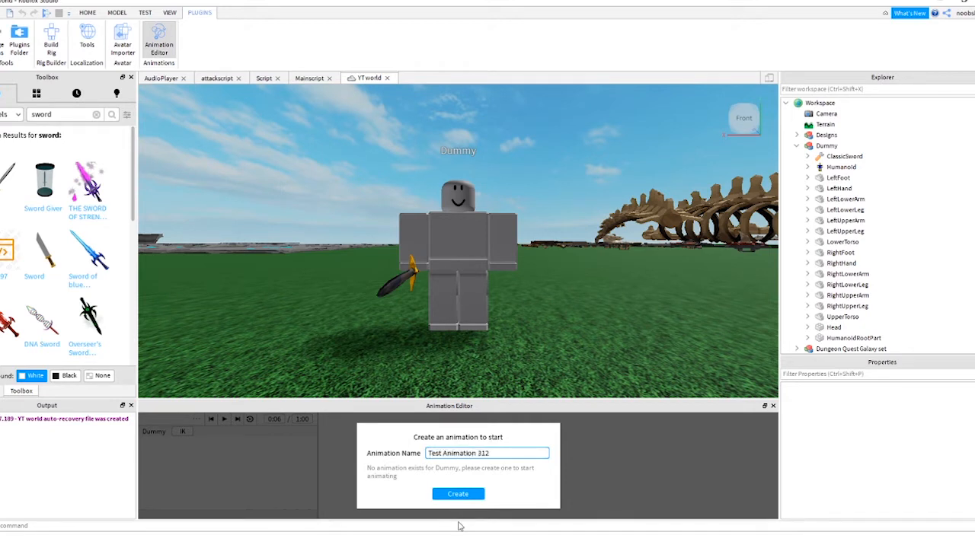
click(457, 493)
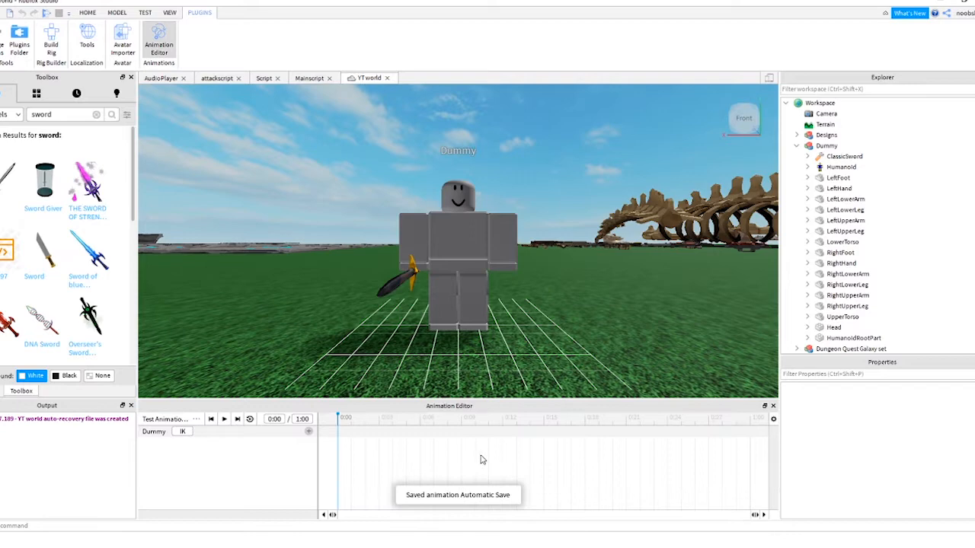
mouse_move(490, 381)
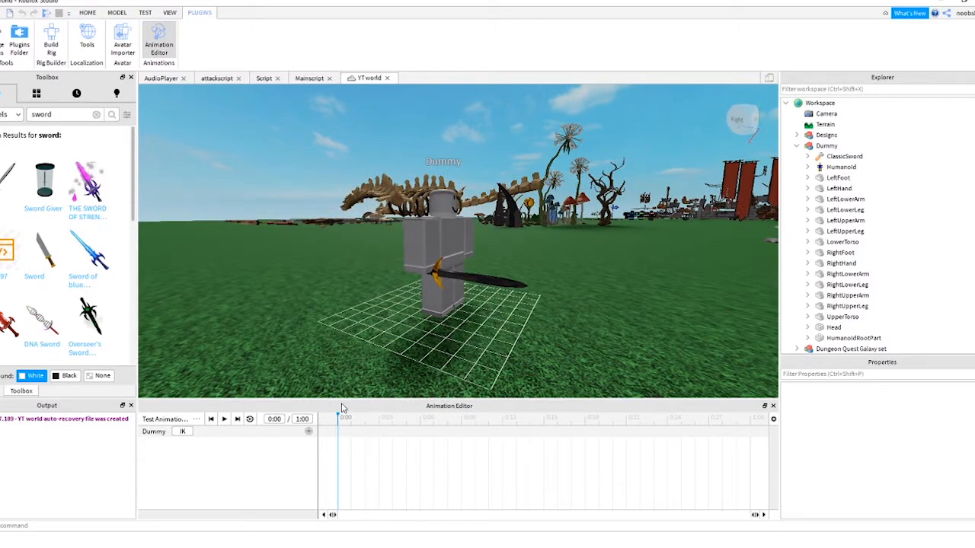
Add RightHand and UpperTorso tracks to the Dummy's animation timeline
click(308, 433)
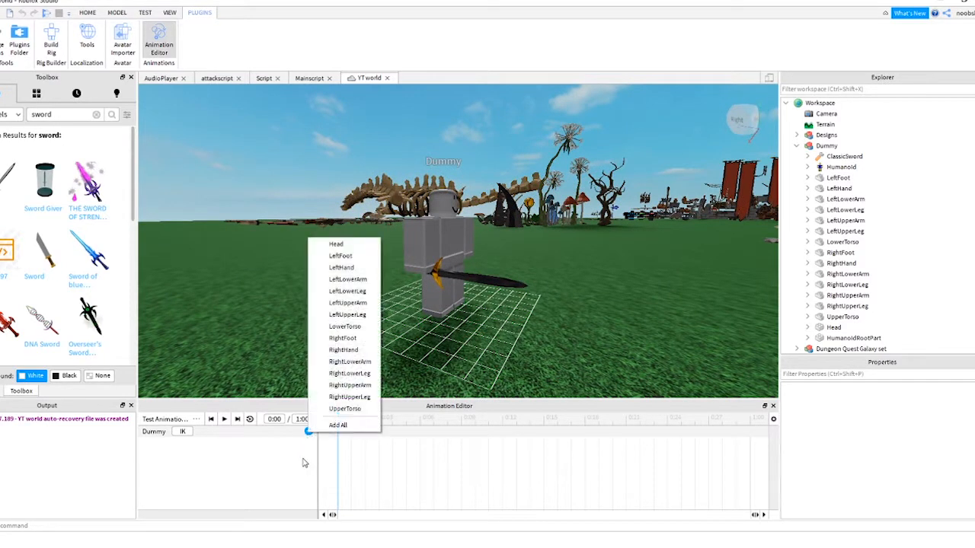
mouse_move(343, 349)
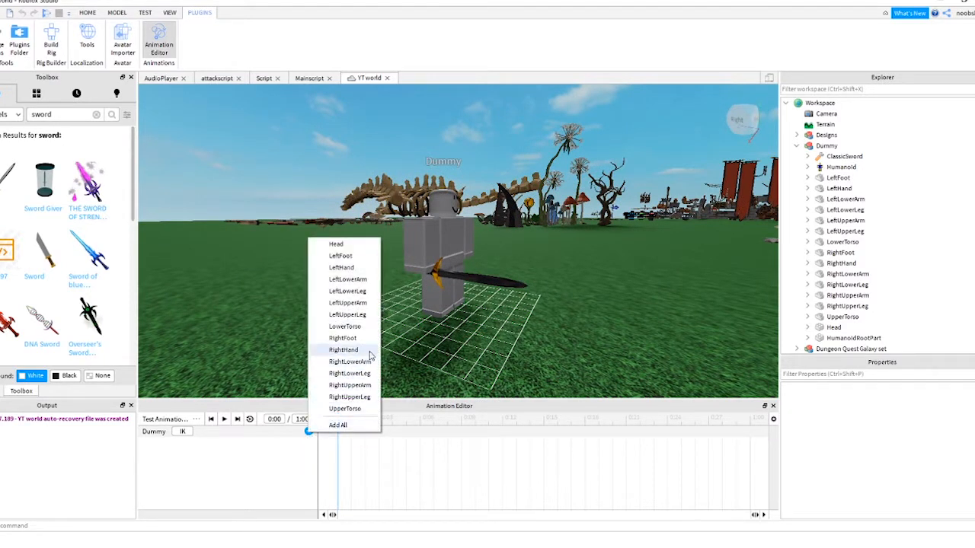
click(343, 349)
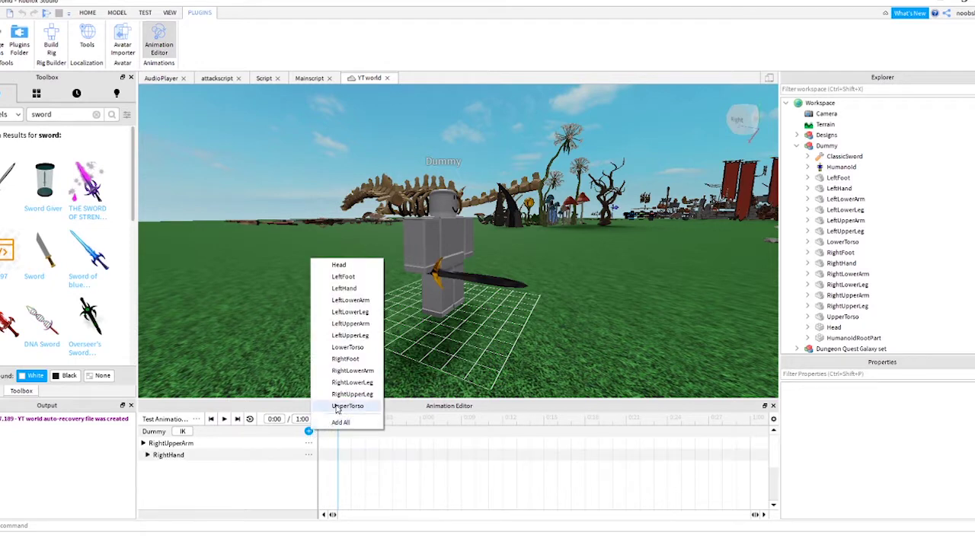
click(350, 372)
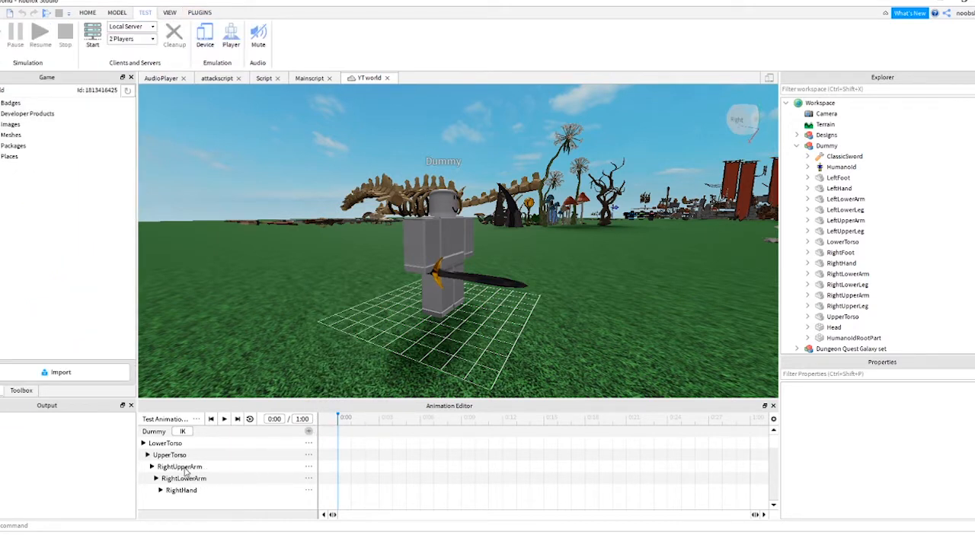
Adjust the Model rotate increment and pose the RightUpperArm and UpperTorso
click(180, 466)
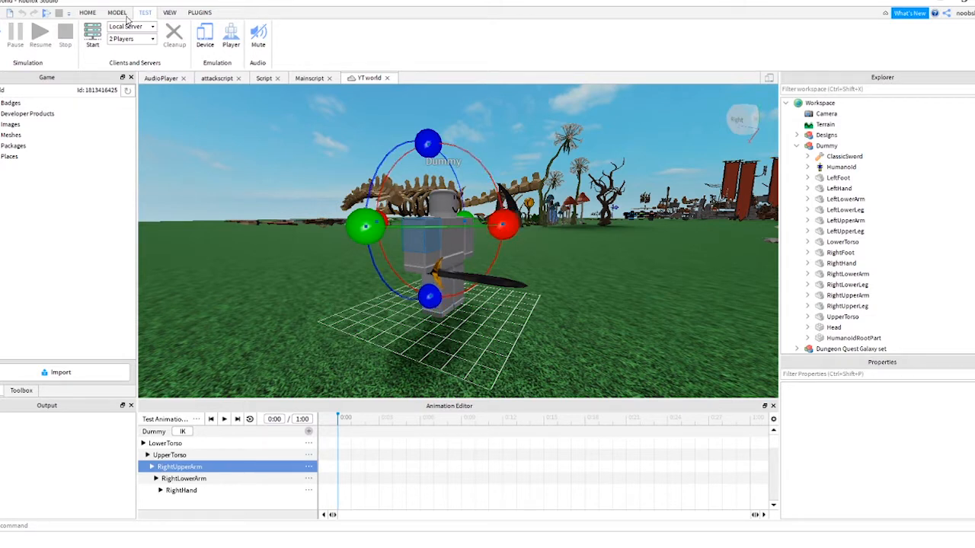
click(116, 12)
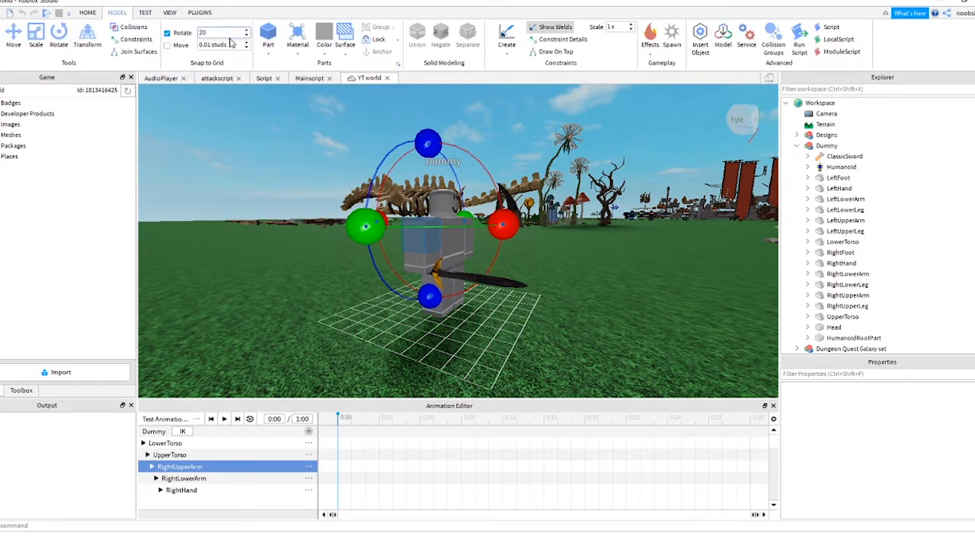
triple_click(221, 32)
text(90)
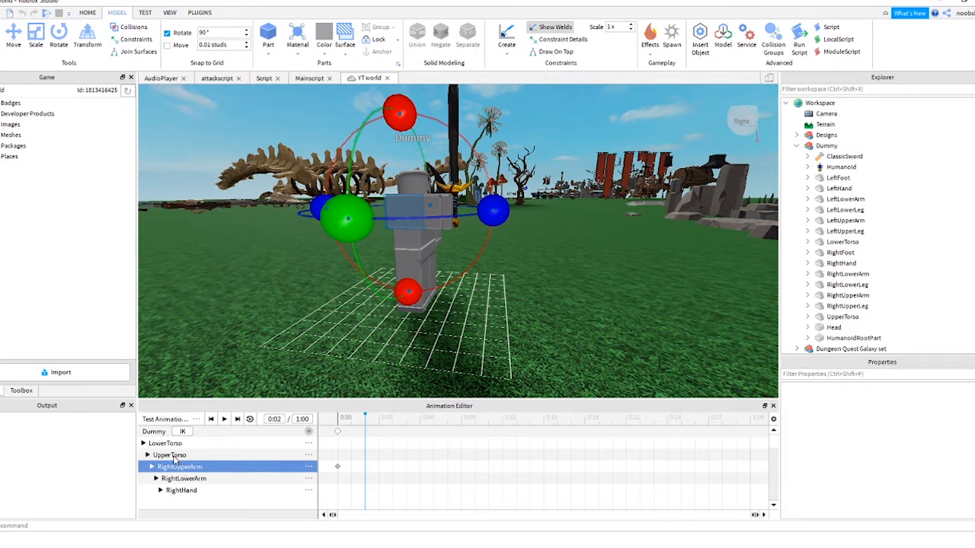
click(171, 454)
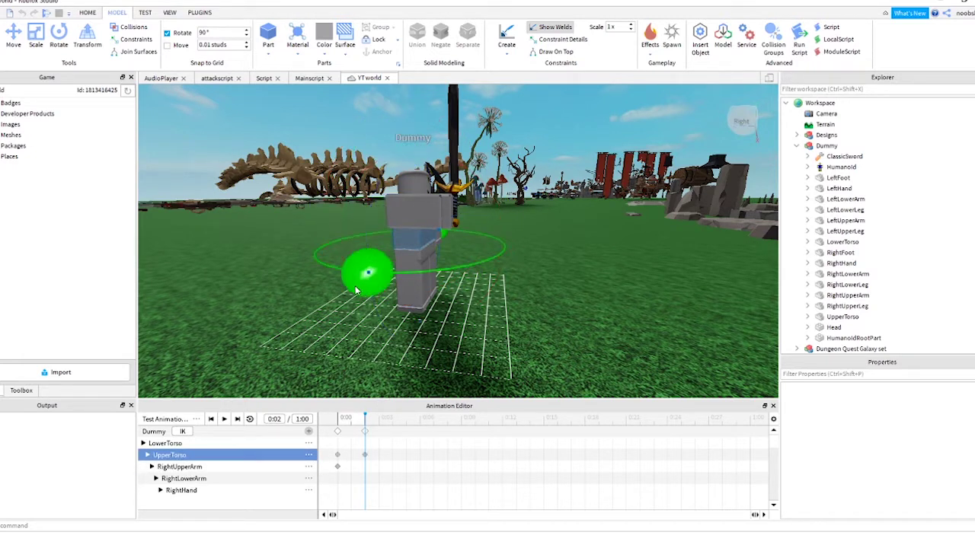
click(179, 466)
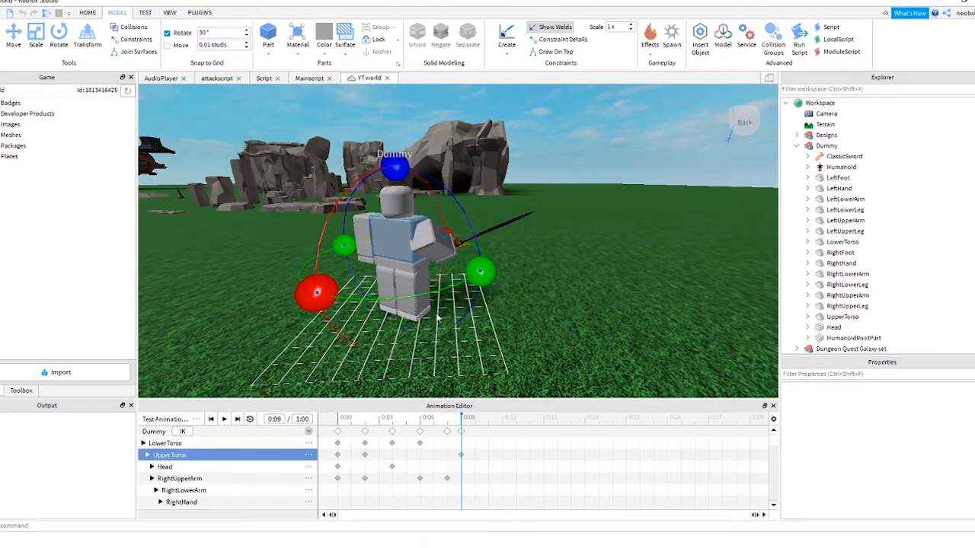
Keyframe the RightLowerArm at later timeline positions and preview the sword swing
click(182, 490)
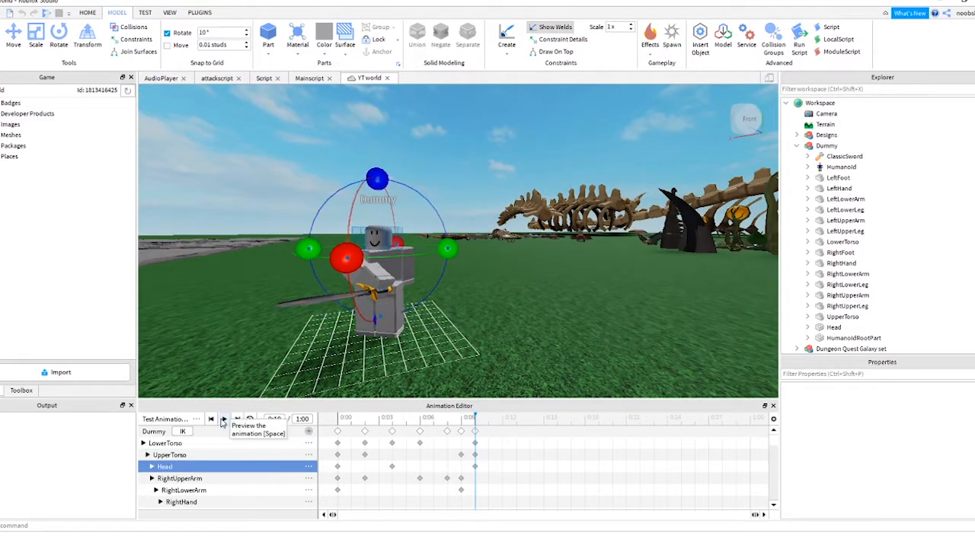
click(222, 419)
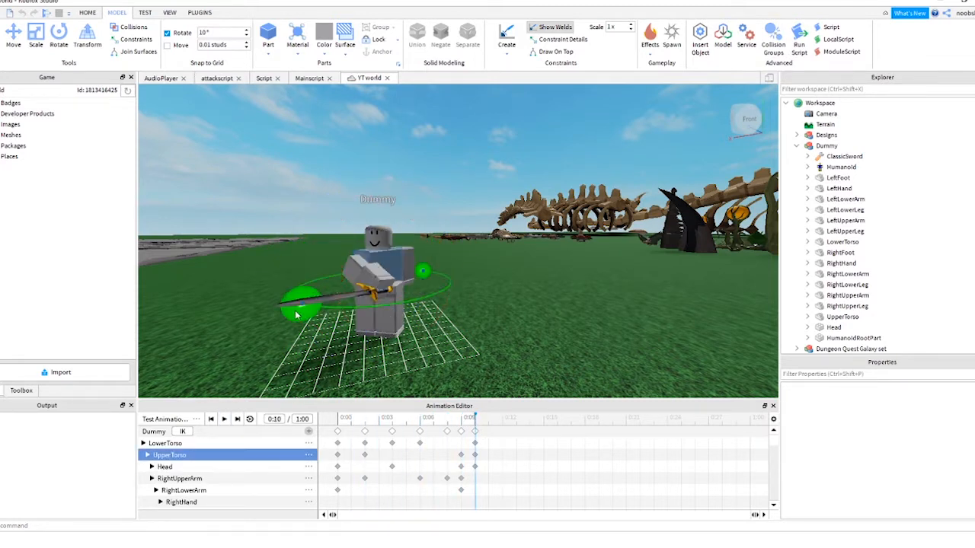
click(183, 490)
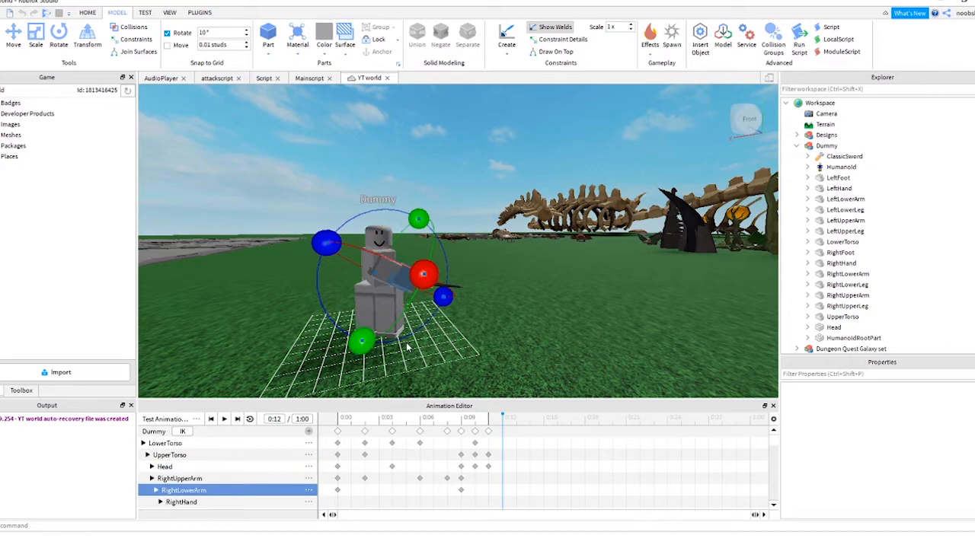
click(222, 419)
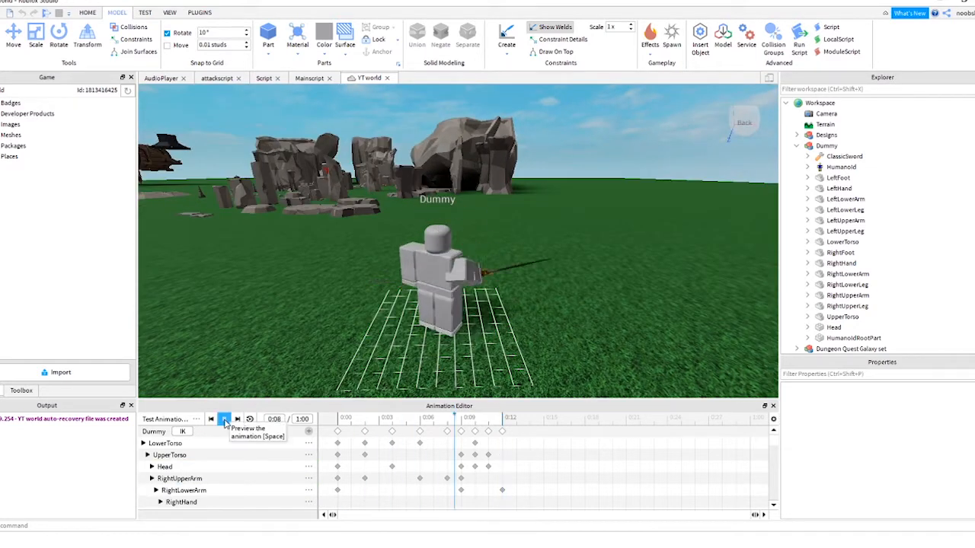
click(224, 419)
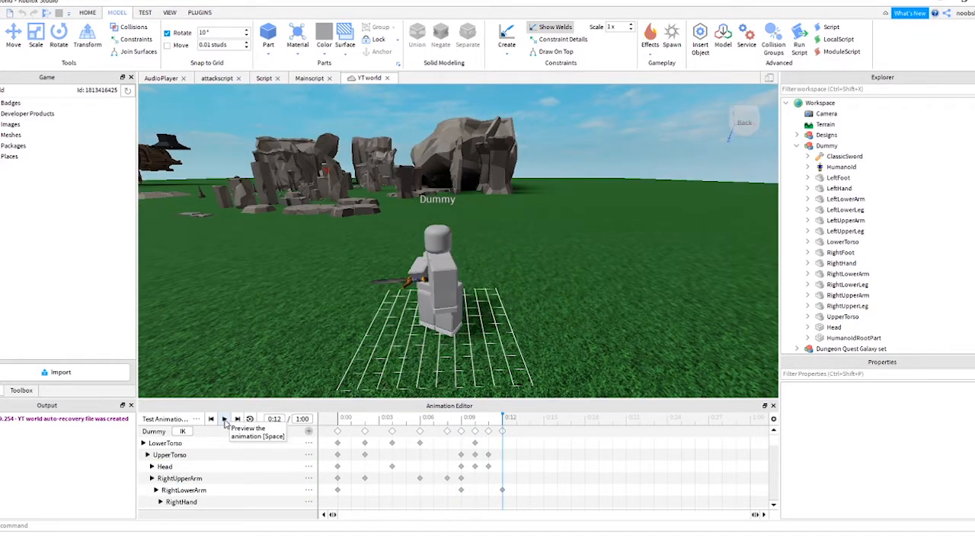
click(224, 419)
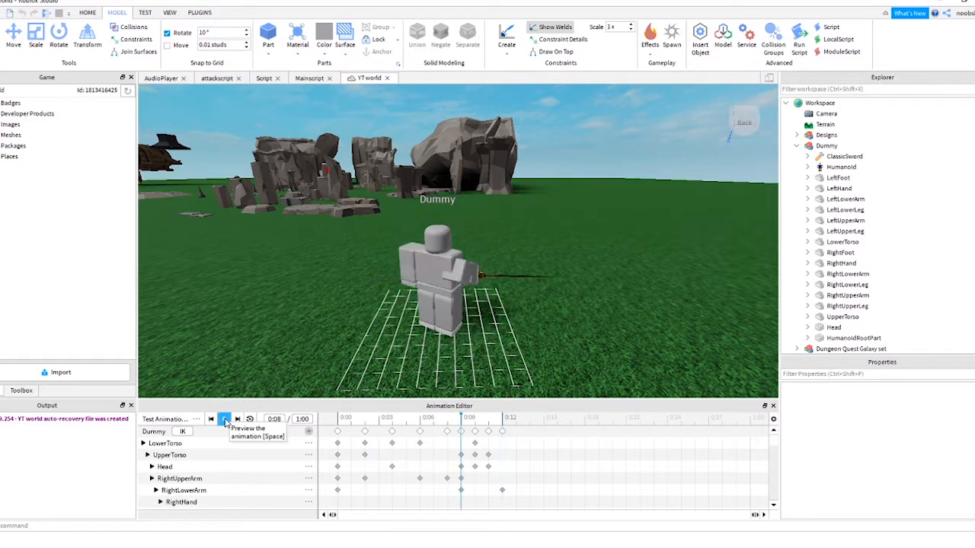
click(223, 419)
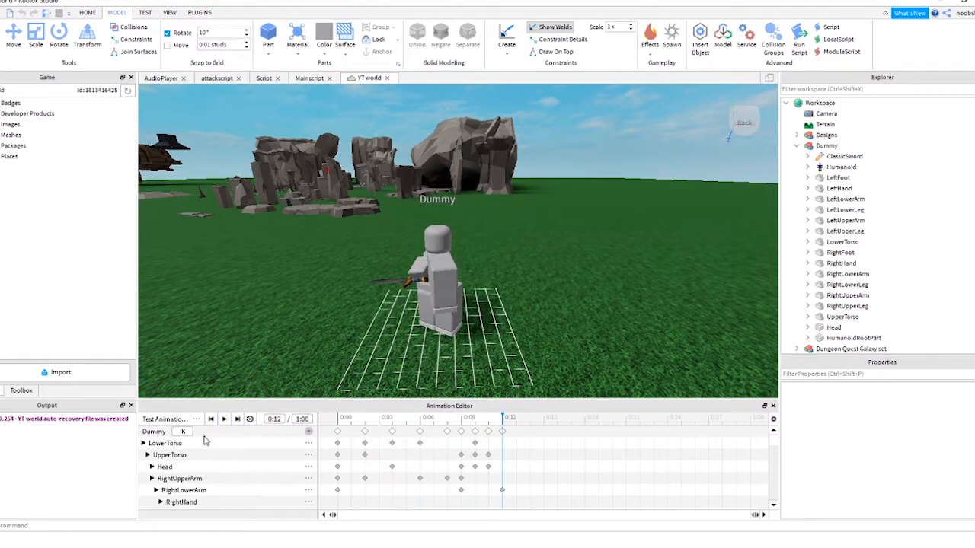
Save the clip and choose Export to reach the Asset Configuration form
click(195, 418)
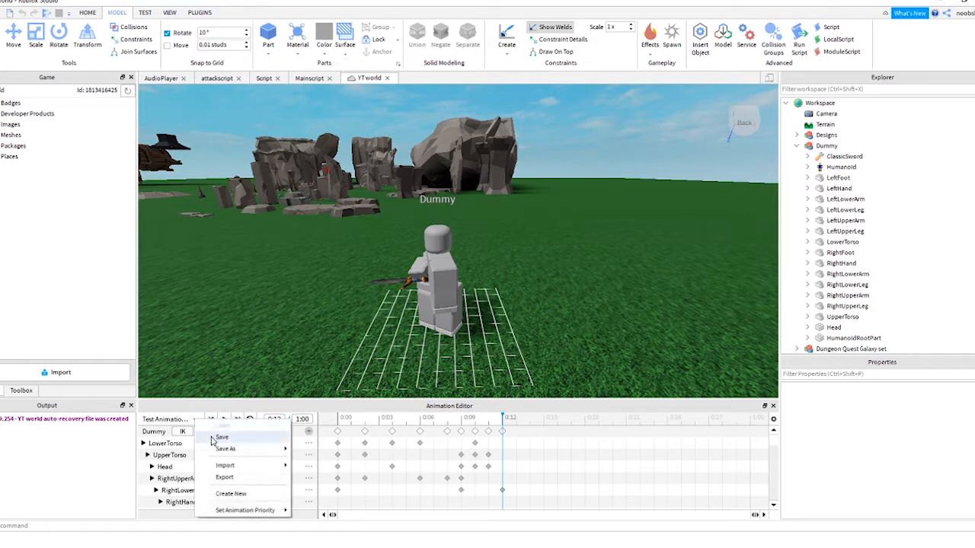
click(223, 437)
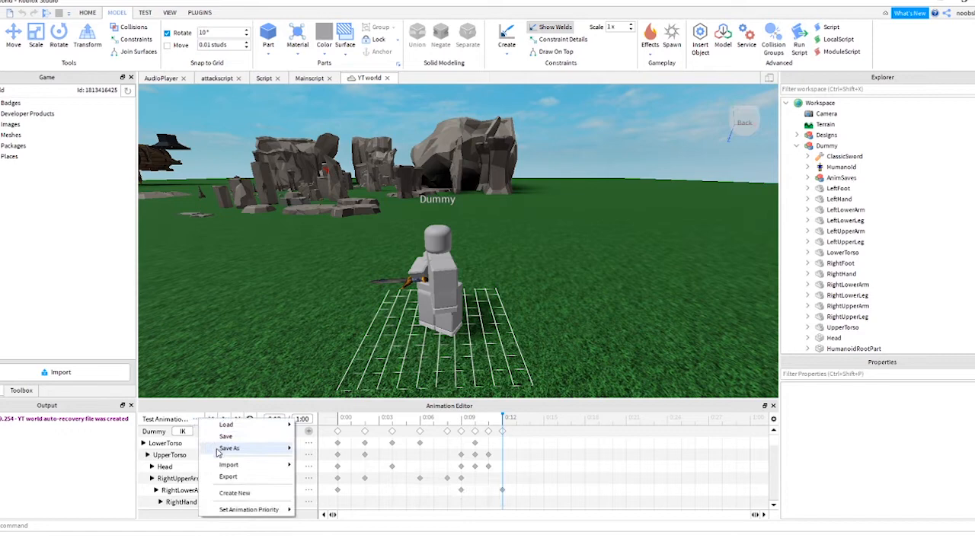
click(225, 435)
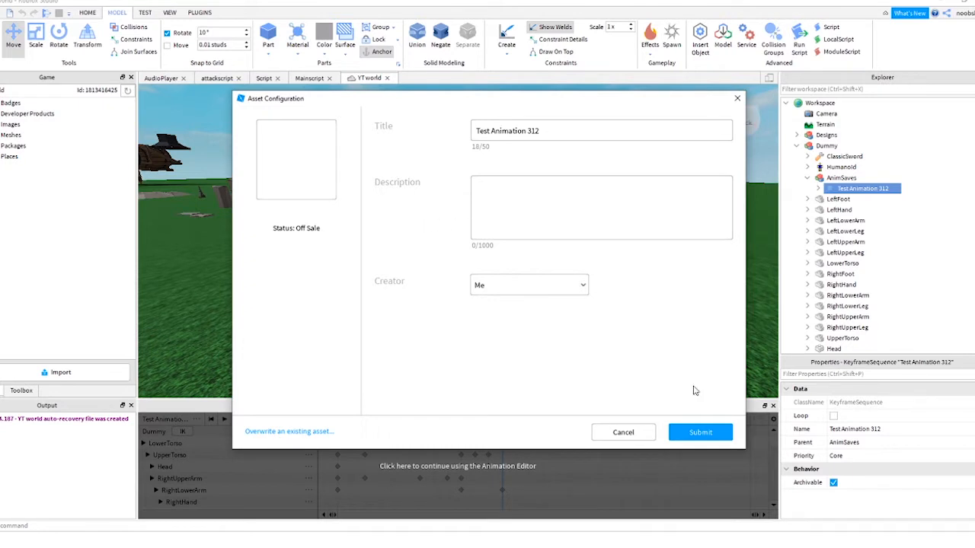
Submit the animation as a new asset and copy its asset ID into Notepad
click(699, 432)
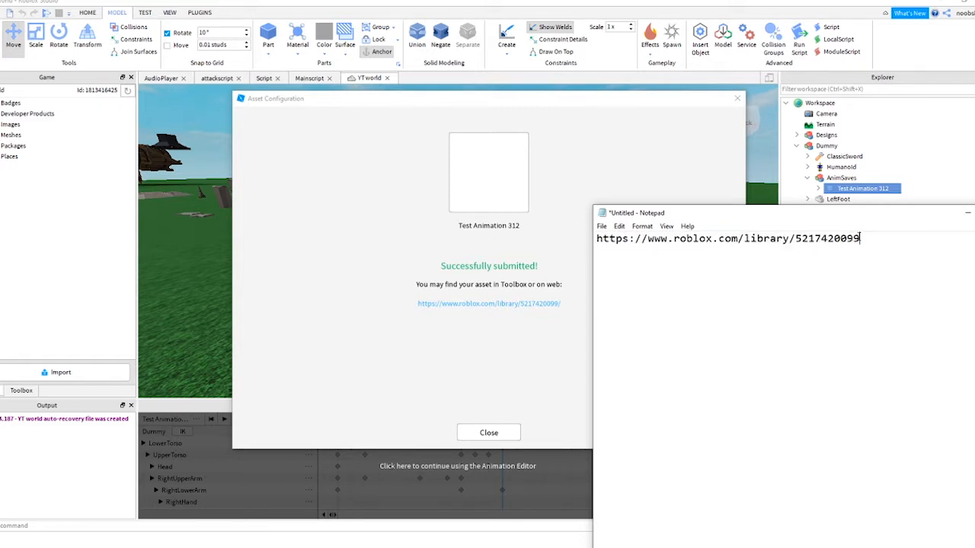
double_click(827, 238)
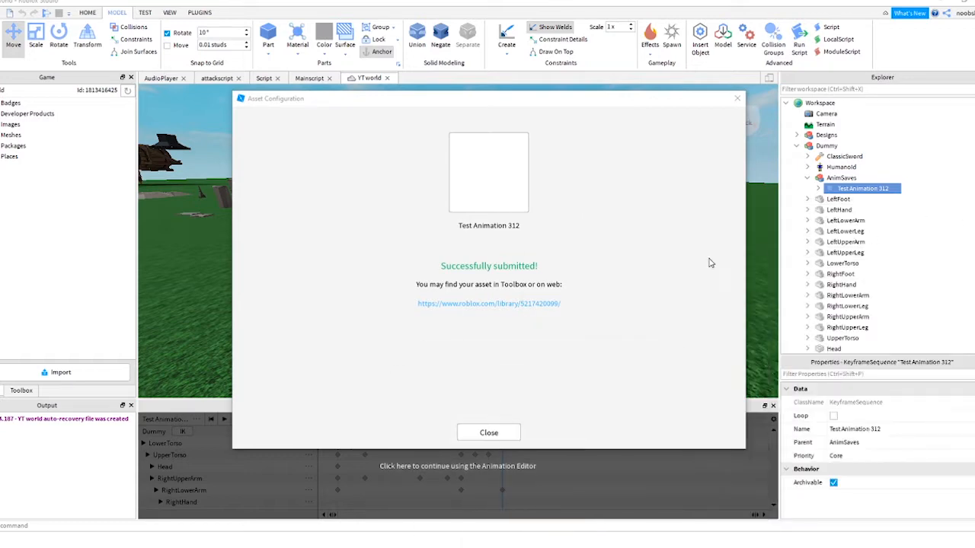
click(488, 433)
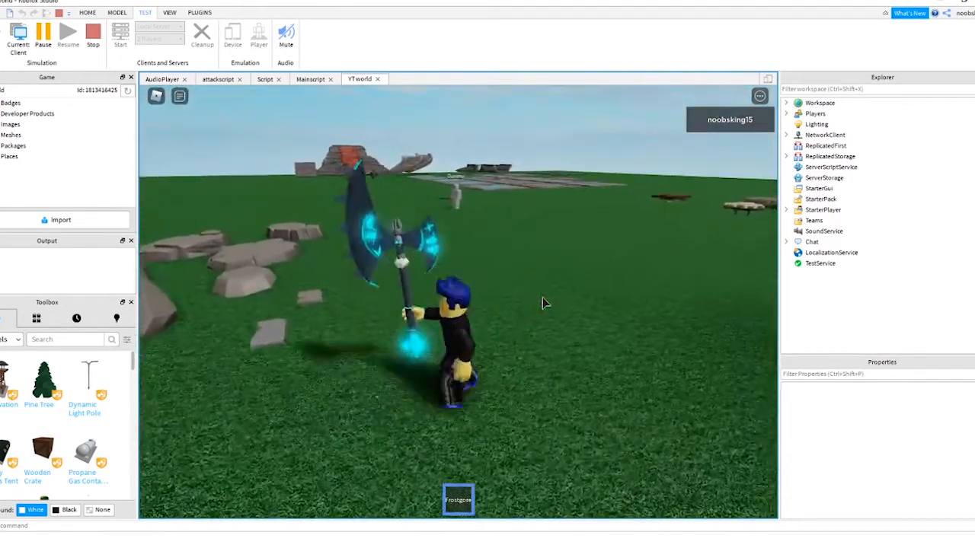
Stop the running playtest to return to edit mode
click(91, 33)
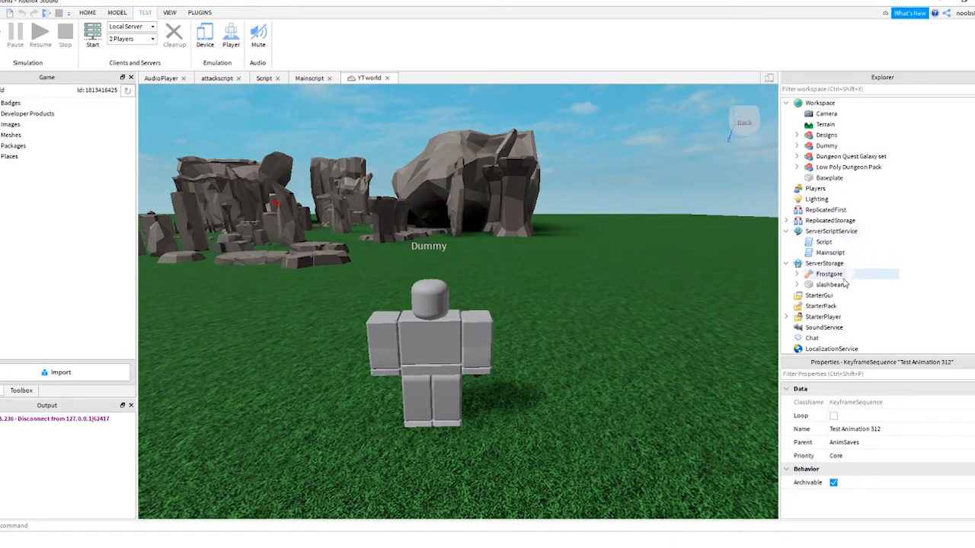
Expand StarterPlayer > StarterCharacterScripts and bring up attackScript in the editor
click(788, 315)
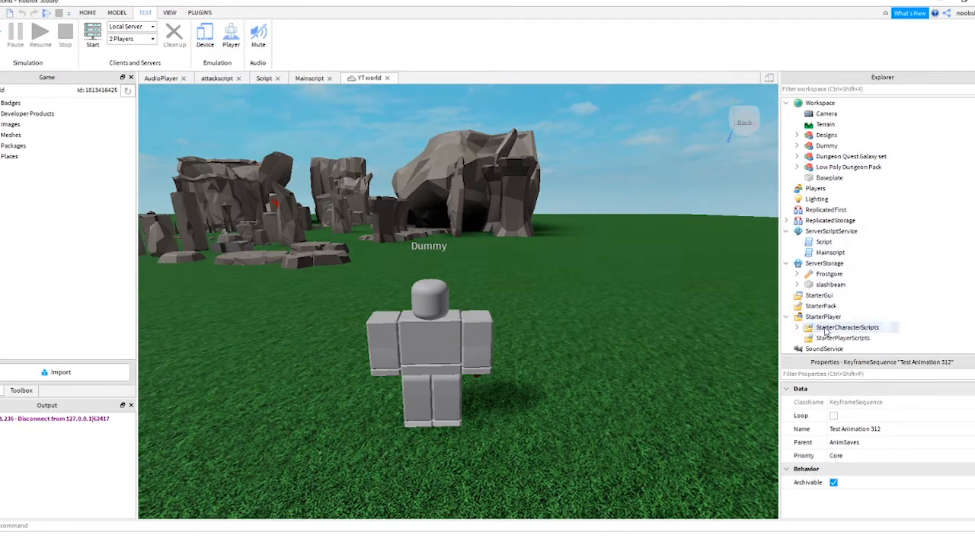
click(797, 327)
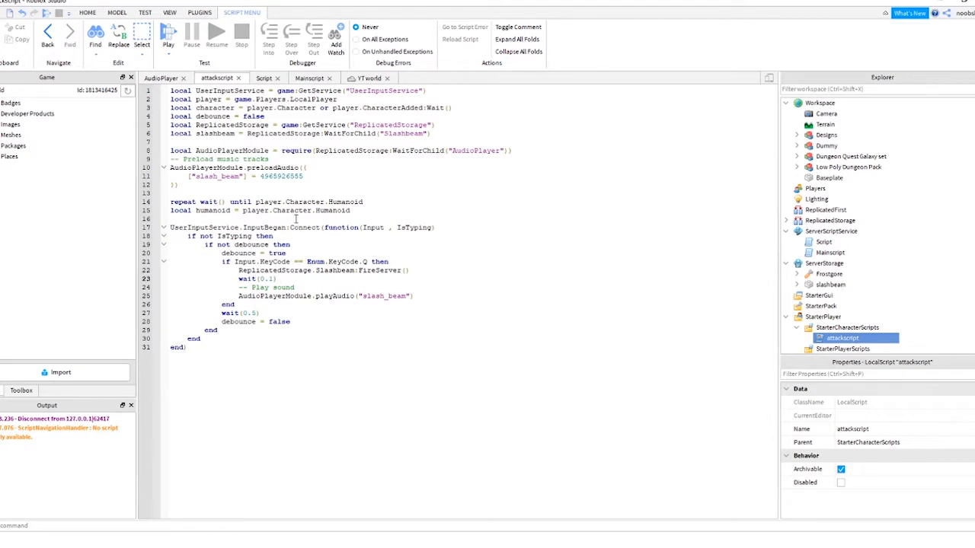
Write local anim = Instance.new("Animation") with a Play() call in the Q handler, then playtest
text(local anim)
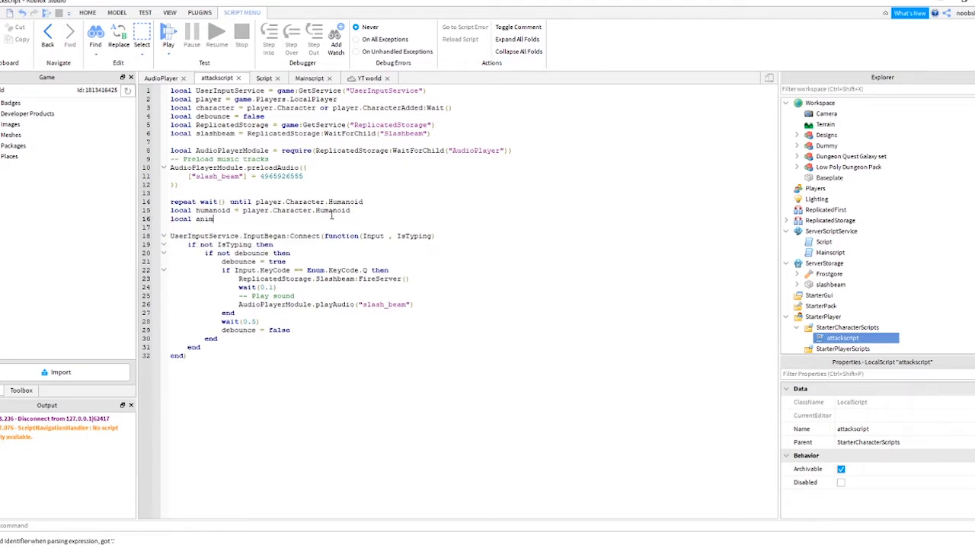
text(= Instance.new("Animation"))
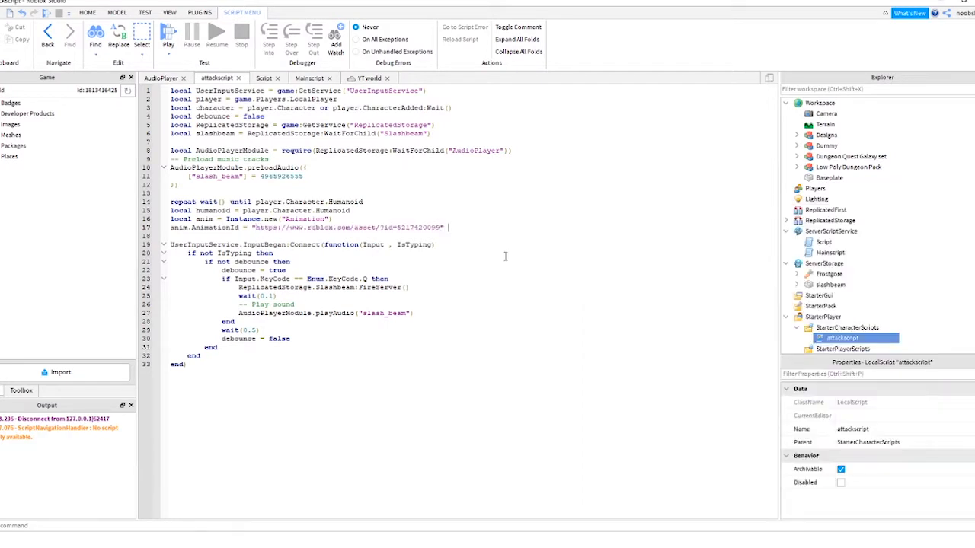
text(-- our attack animation)
text(playAnim:P)
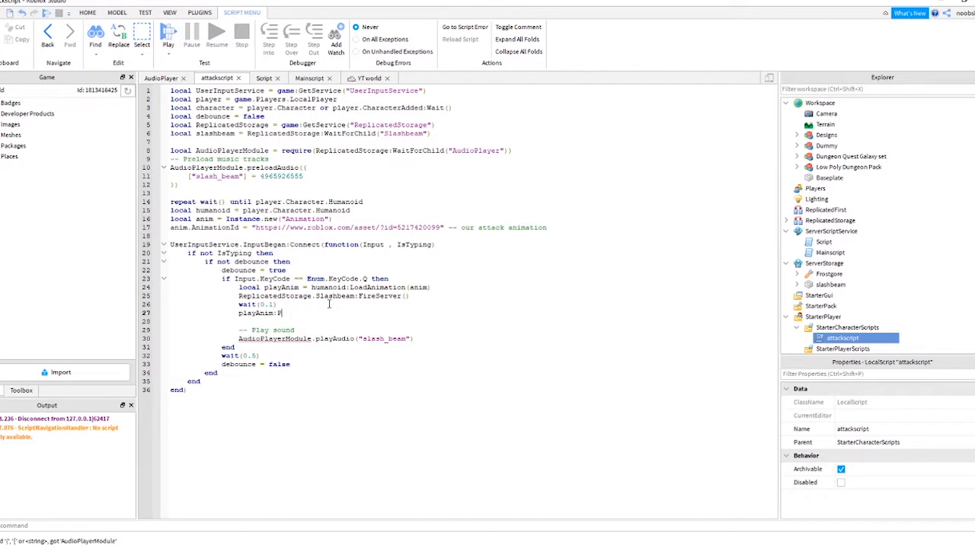
text(lay())
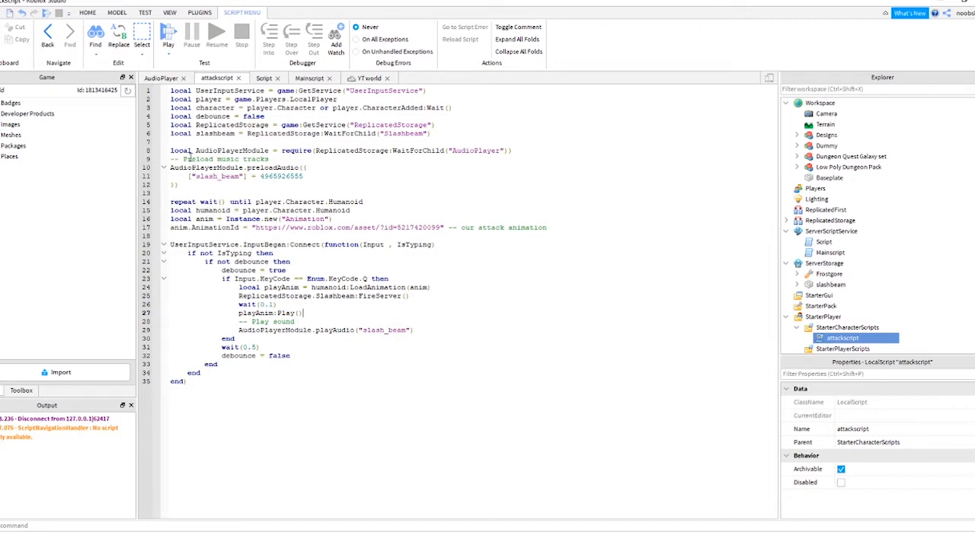
click(167, 33)
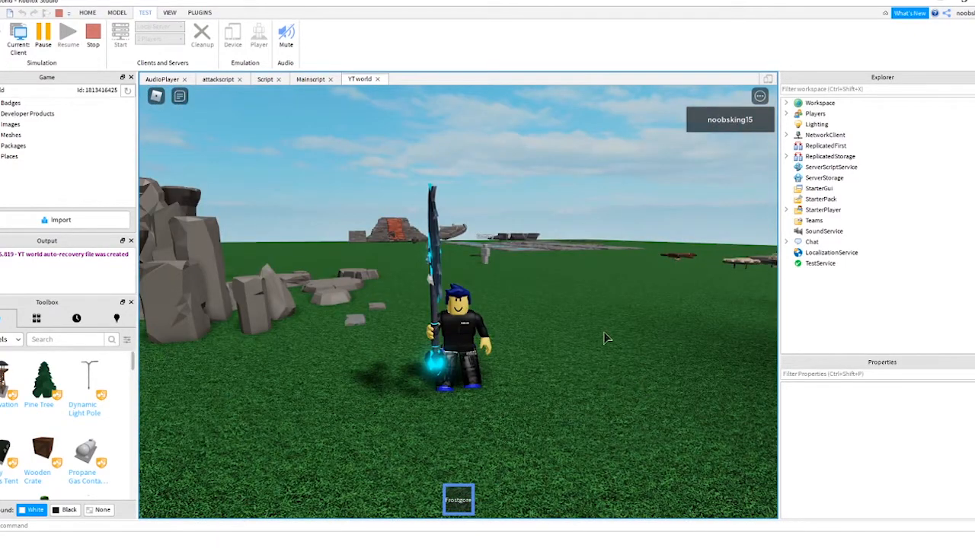
Stop the playtest to return to editing the Dummy's sword-swing clip
click(92, 34)
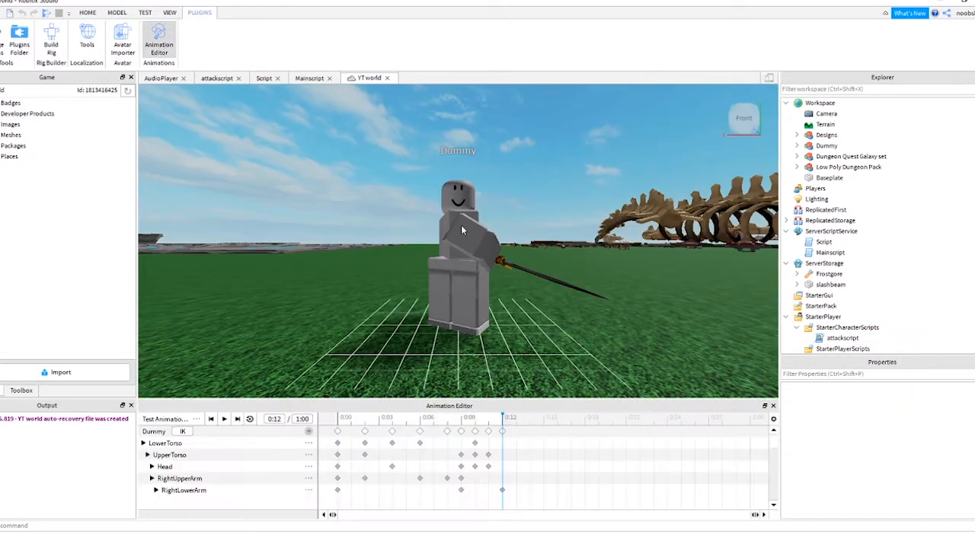
mouse_move(553, 320)
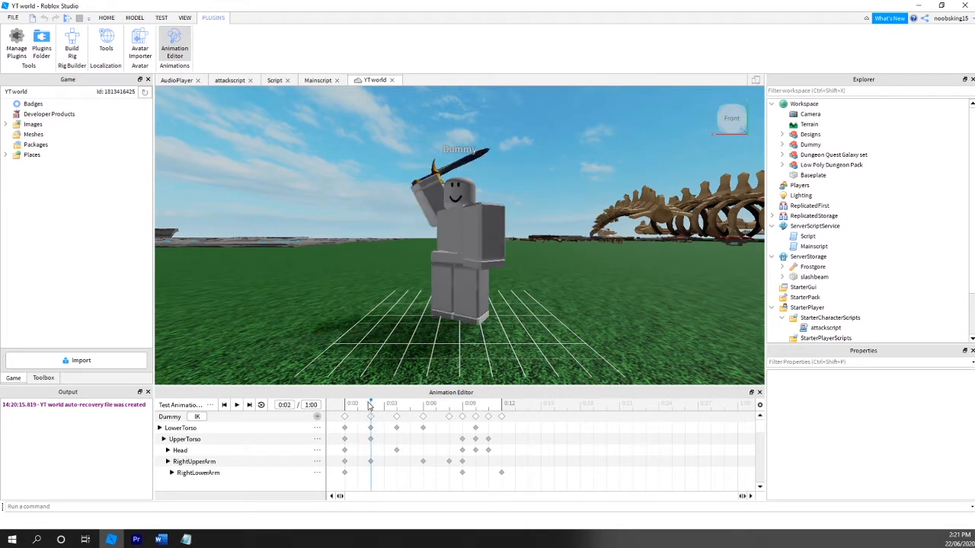
drag(370, 406, 448, 405)
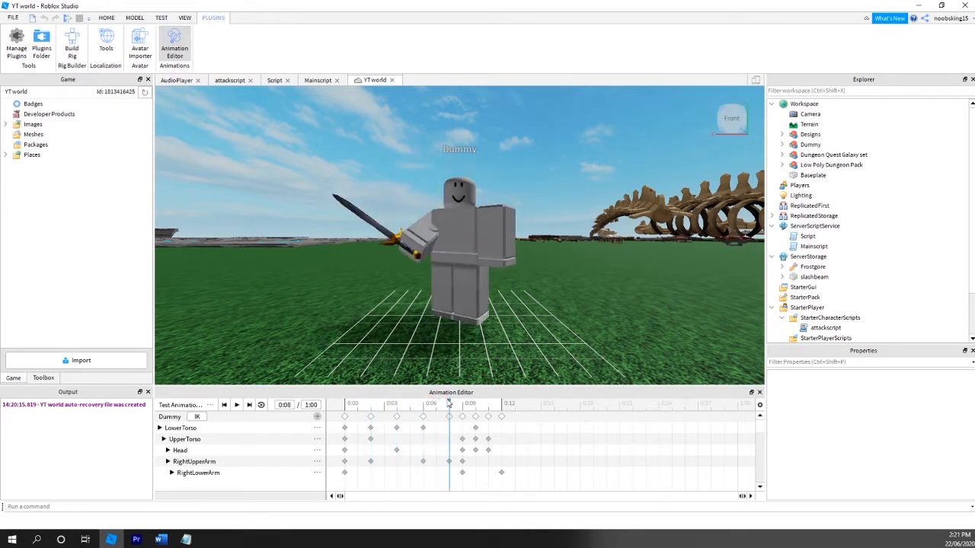
click(509, 403)
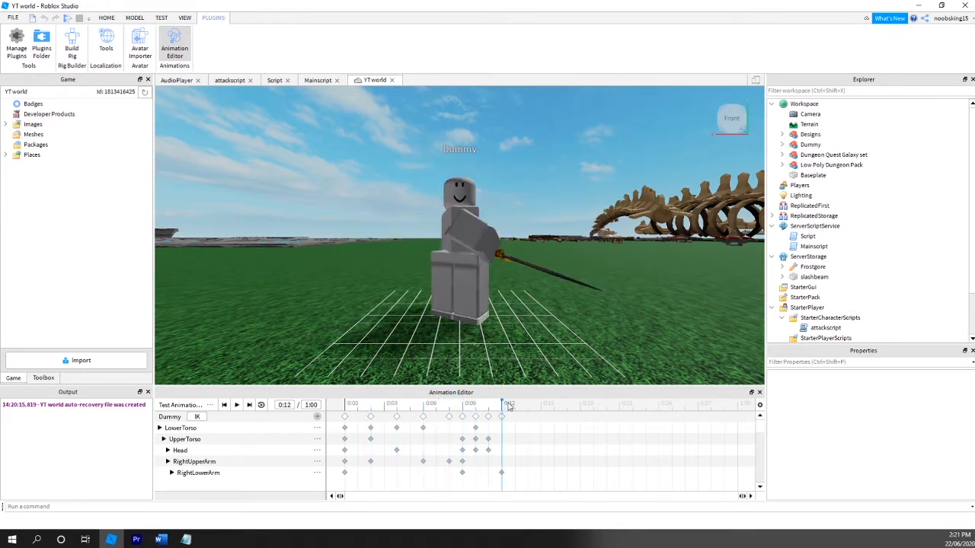
click(161, 18)
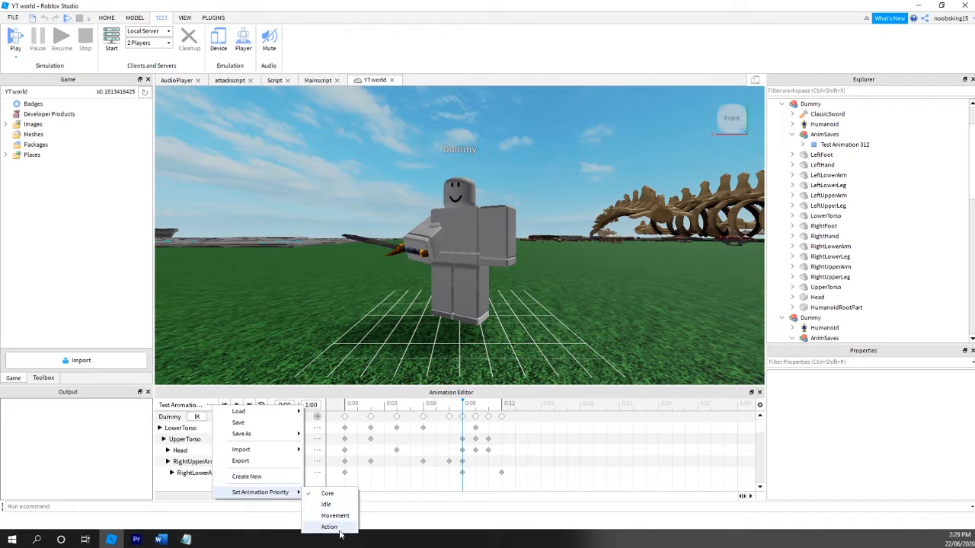
Set the sword-swing clip's animation priority to Action
click(329, 527)
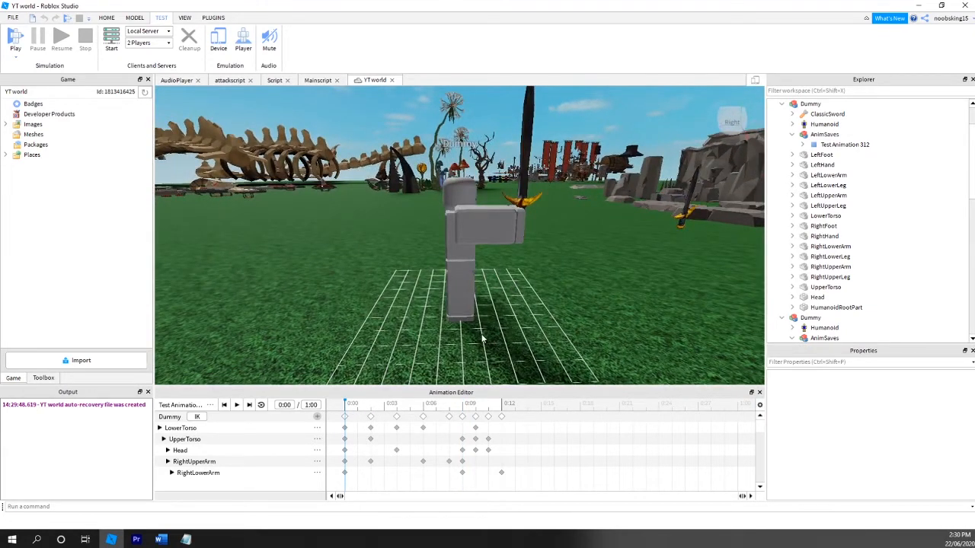
Check the rig by selecting the UpperTorso joint, then bring up Export for the swing clip
click(186, 439)
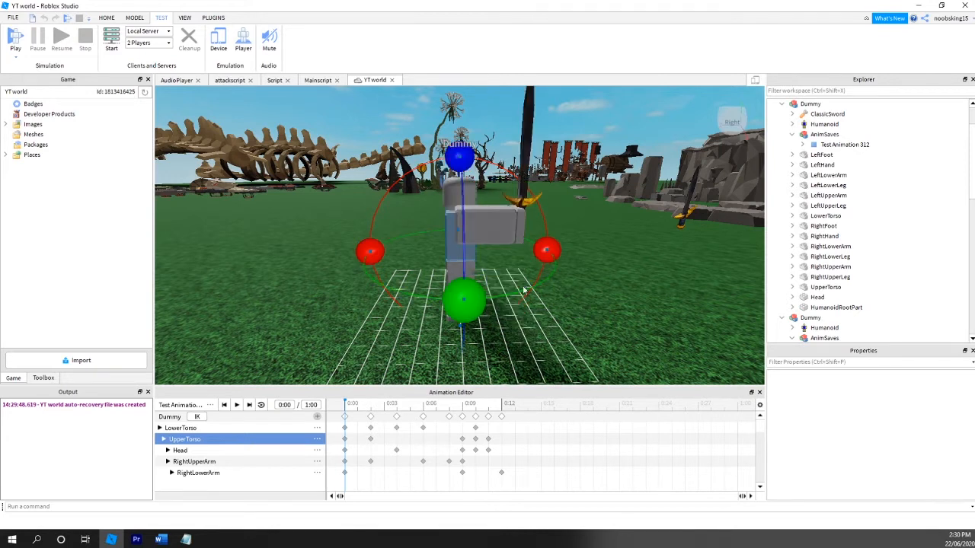
click(195, 461)
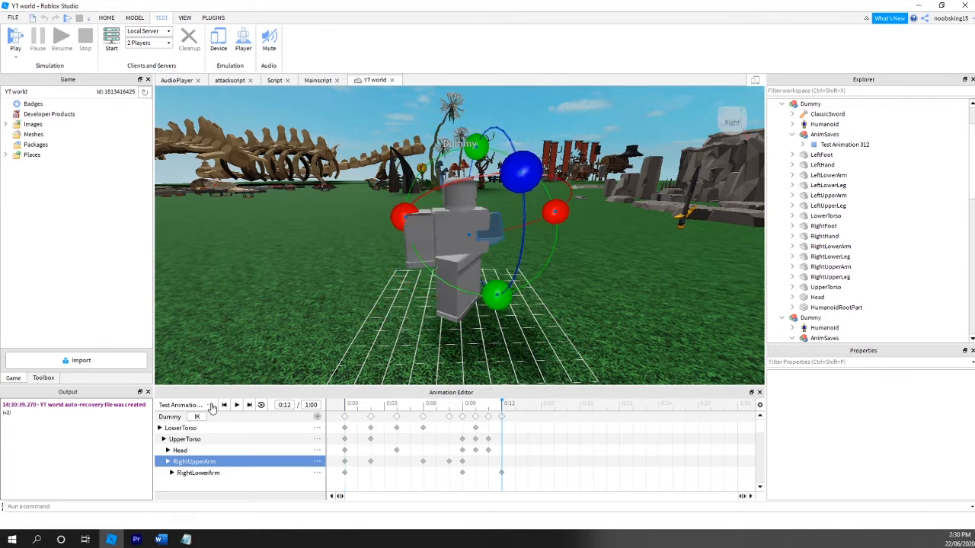
click(212, 405)
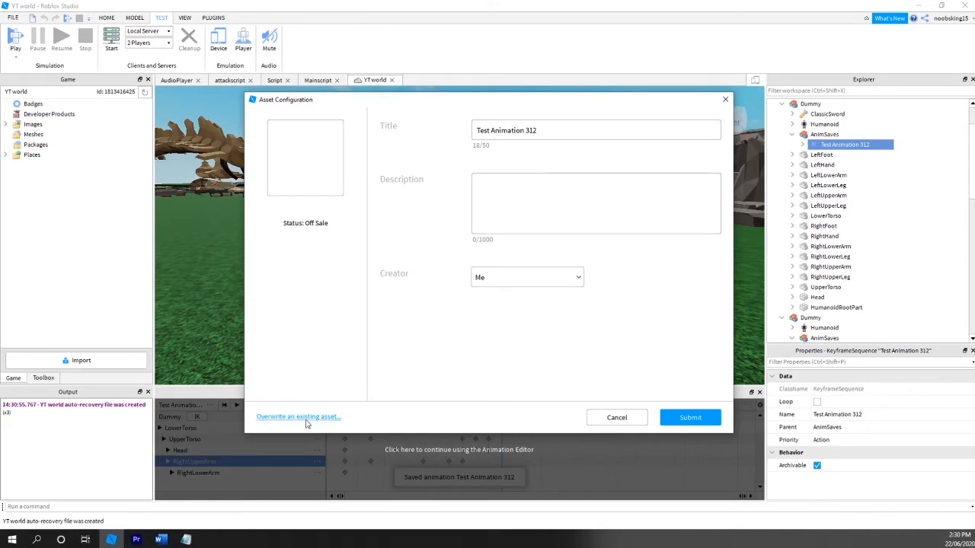
Overwrite the existing Test Animation 312 asset with the Action-priority swing and confirm
click(299, 417)
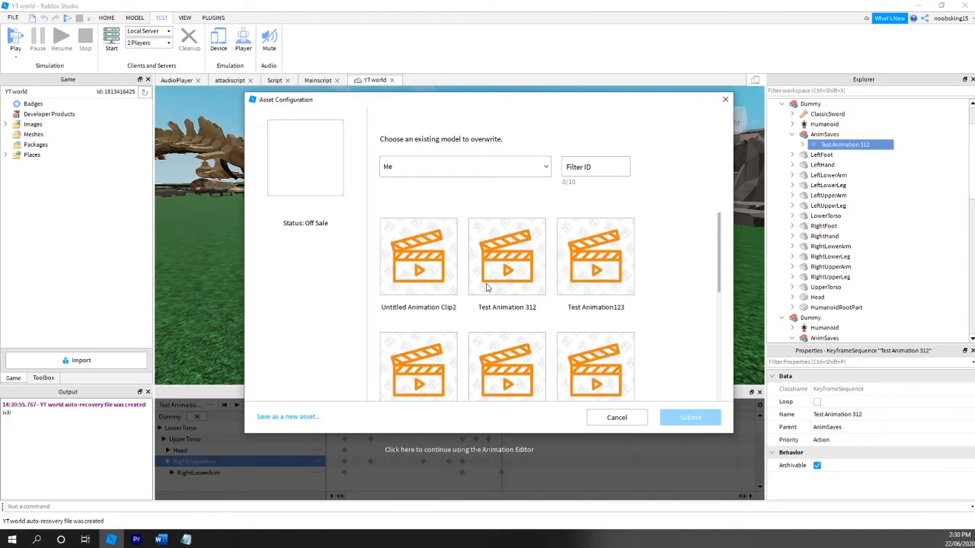
click(506, 256)
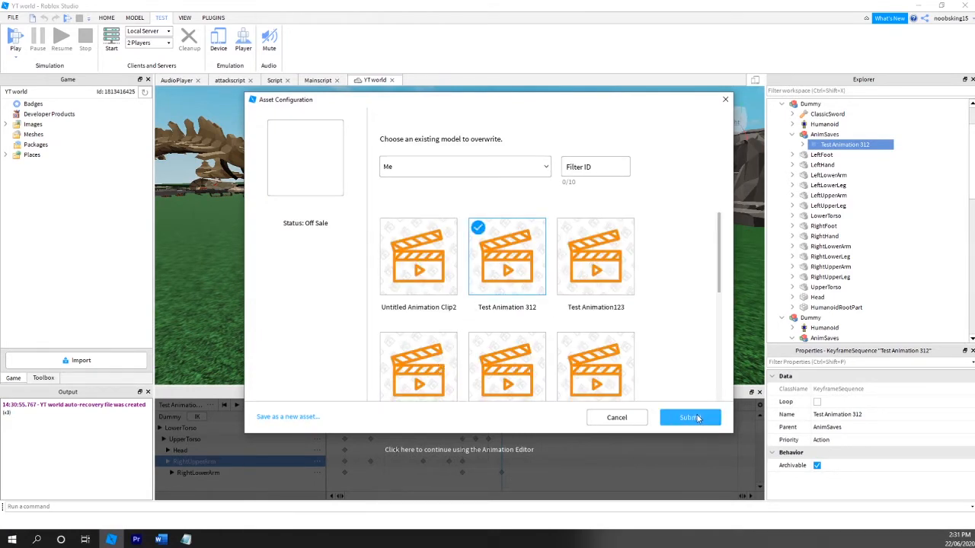
click(688, 417)
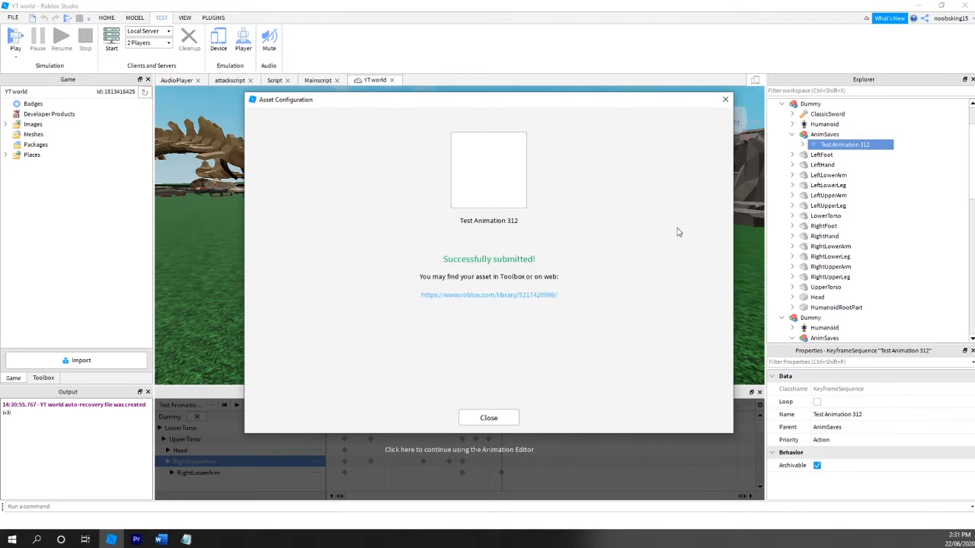
click(487, 417)
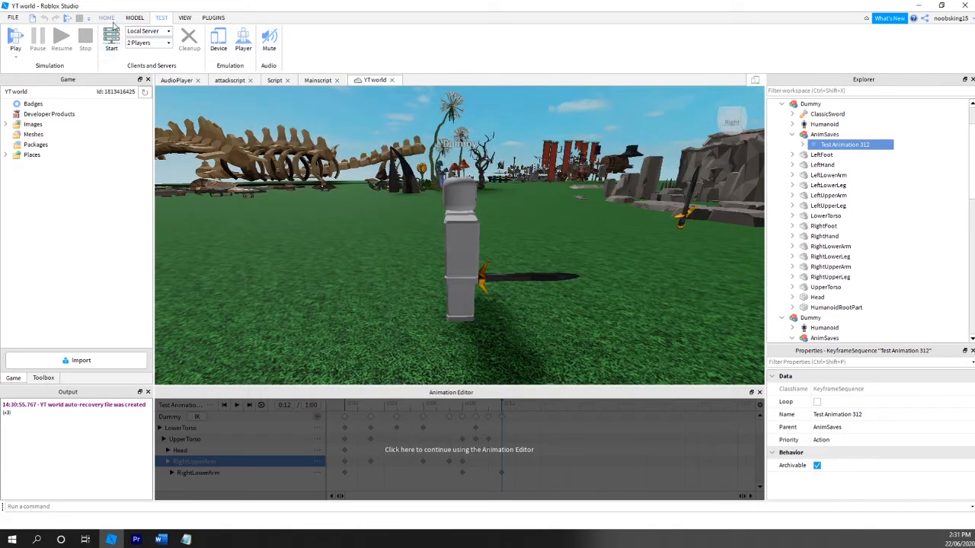
Playtest the sword swing with Q in-game, then stop and return to attackScript
click(15, 38)
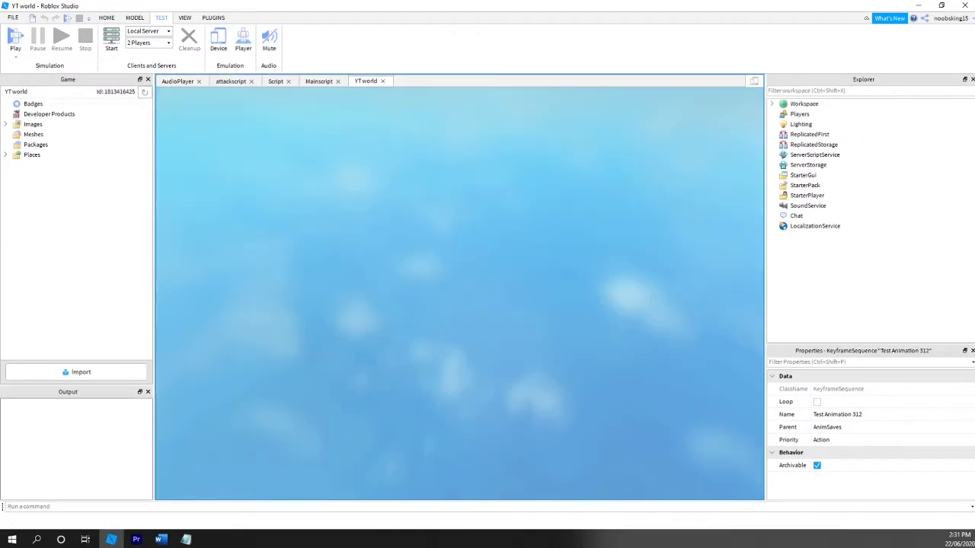
click(15, 37)
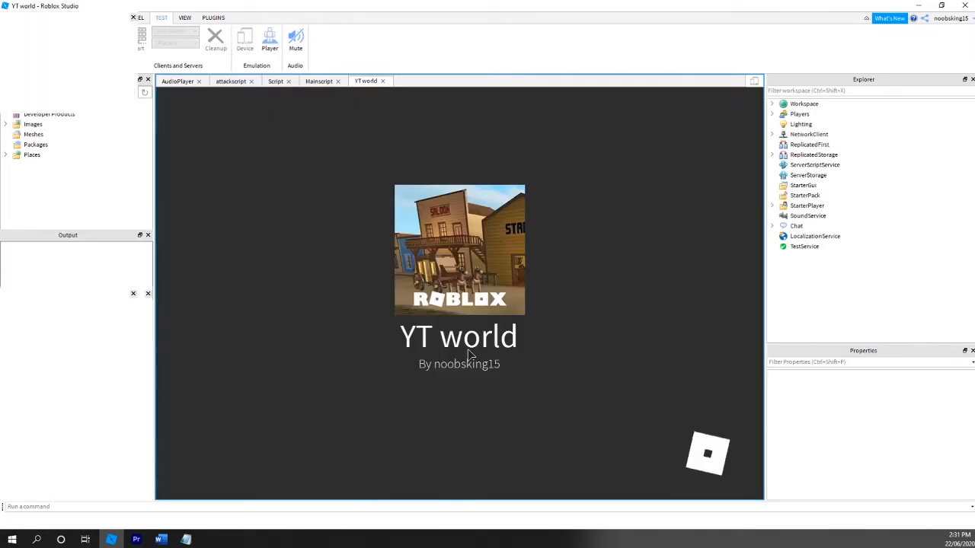
click(15, 38)
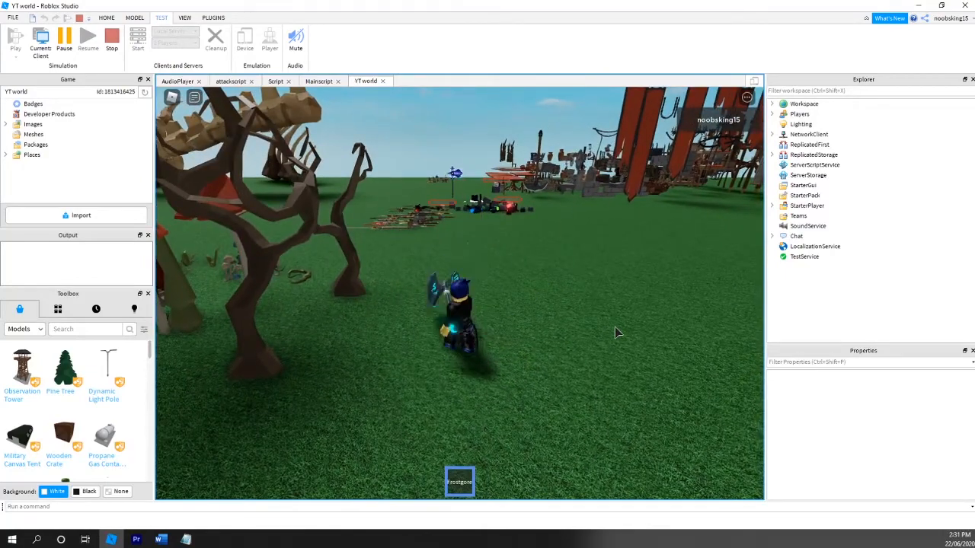
click(230, 81)
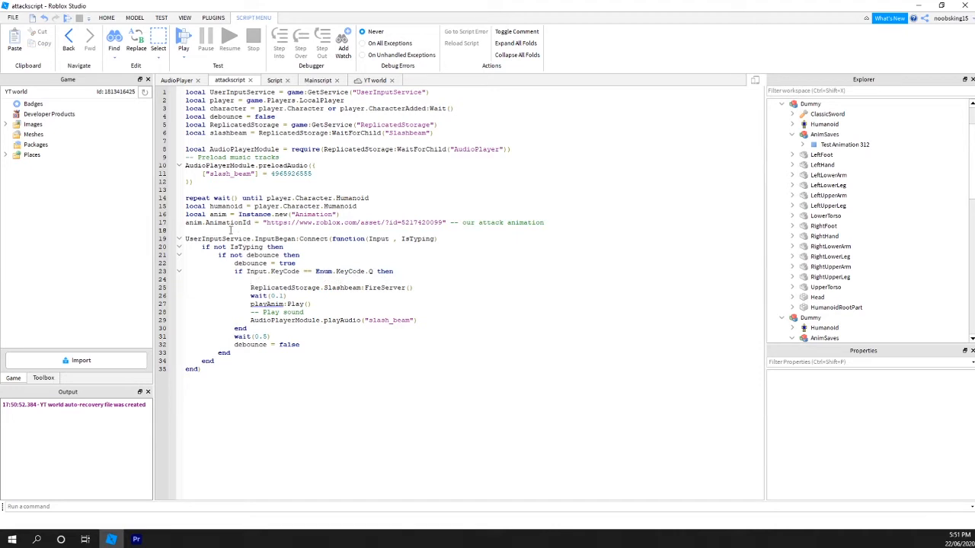
Add 'local playAnim = humanoid:LoadAnimation(anim)' below the anim setup, then start a playtest
text(local playAnim = humanoid:LoadAnimation(anim))
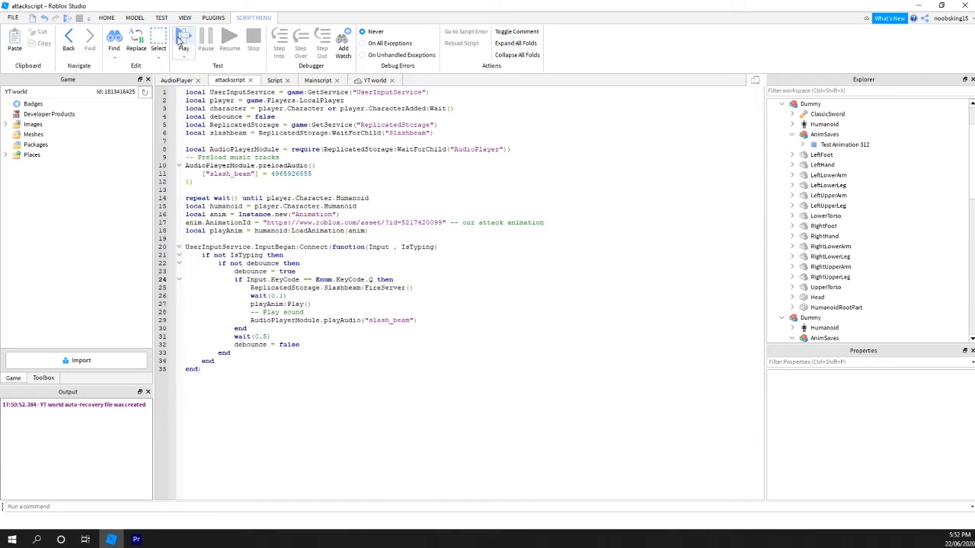
click(365, 81)
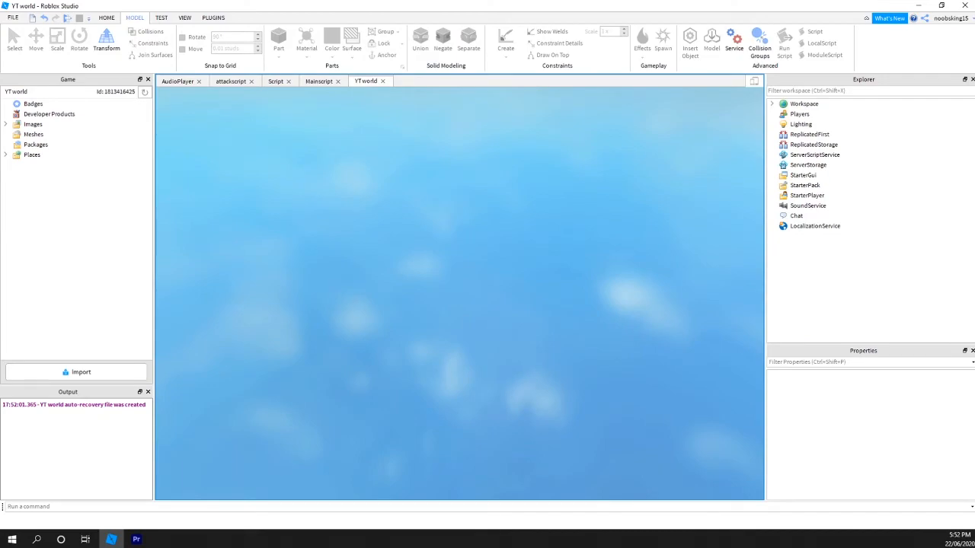